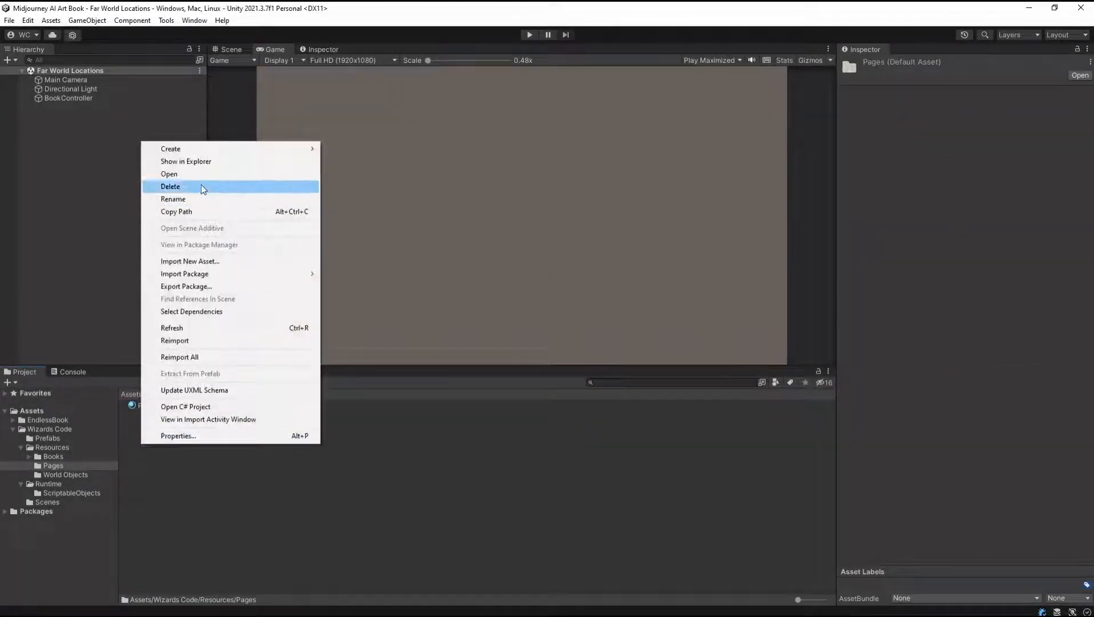
mouse_move(170, 149)
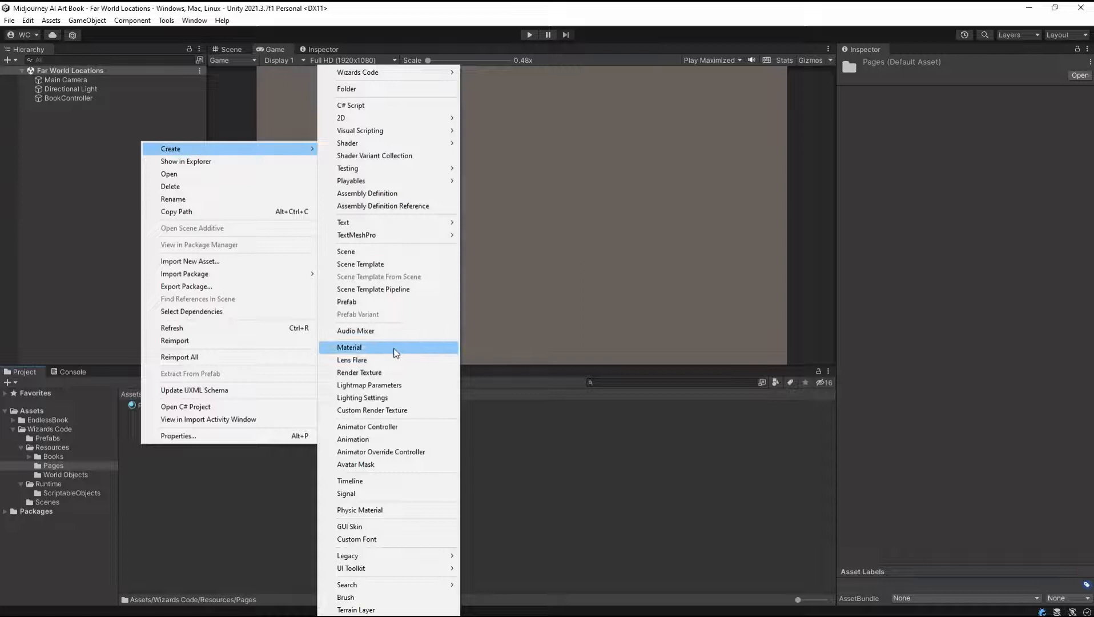
Step: Create materials Page Test 2 and Page test 3 alongside Page Test 1 in the Pages folder
click(348, 347)
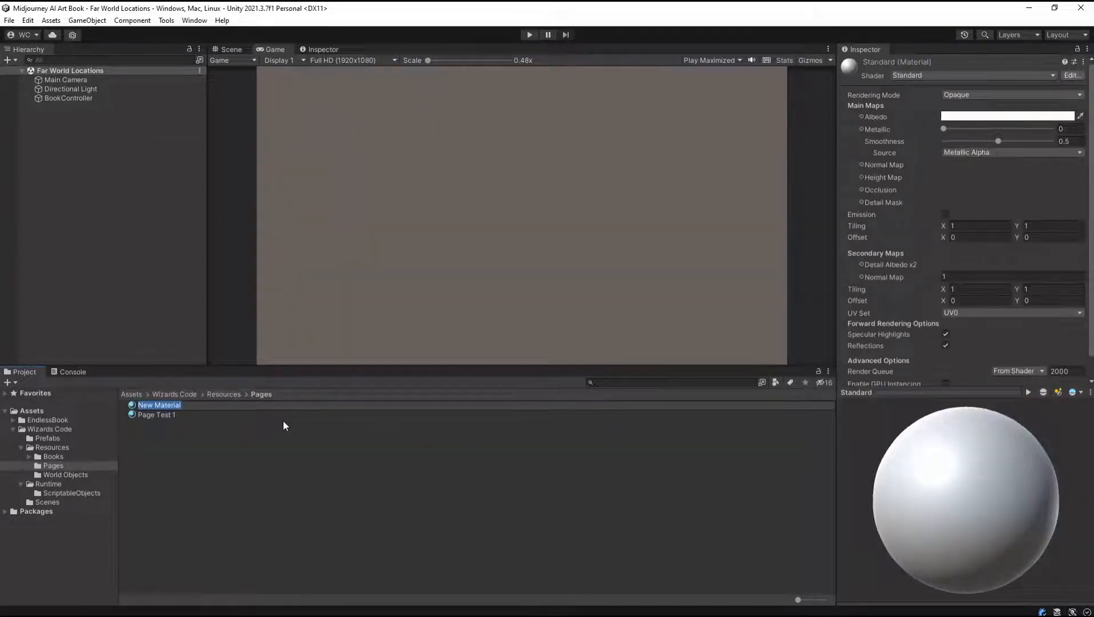
text(Page)
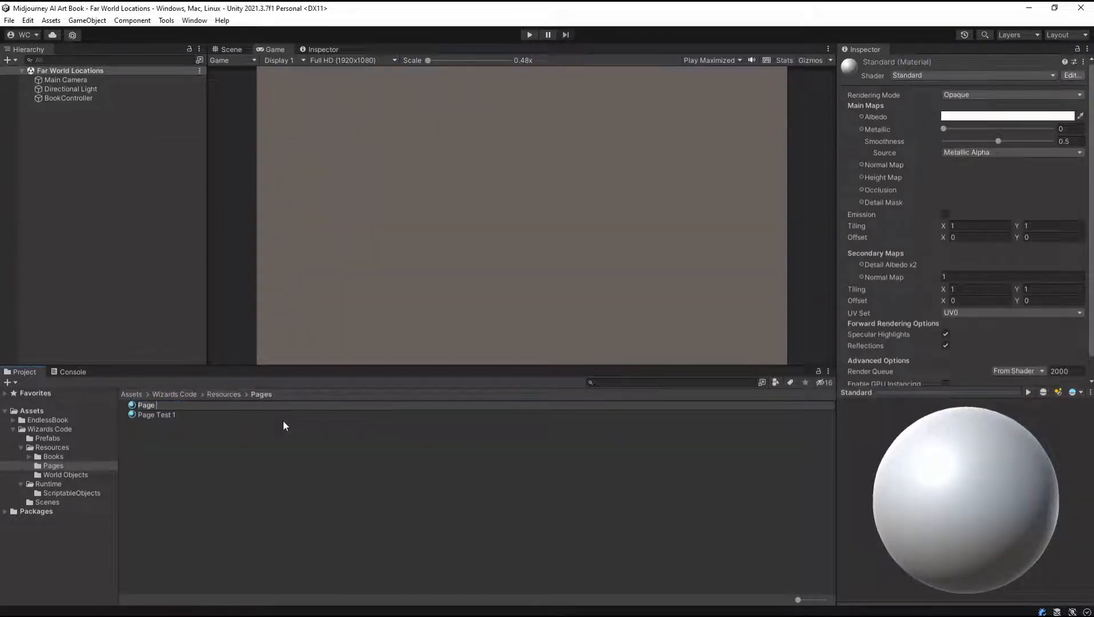
text(Page Test 2)
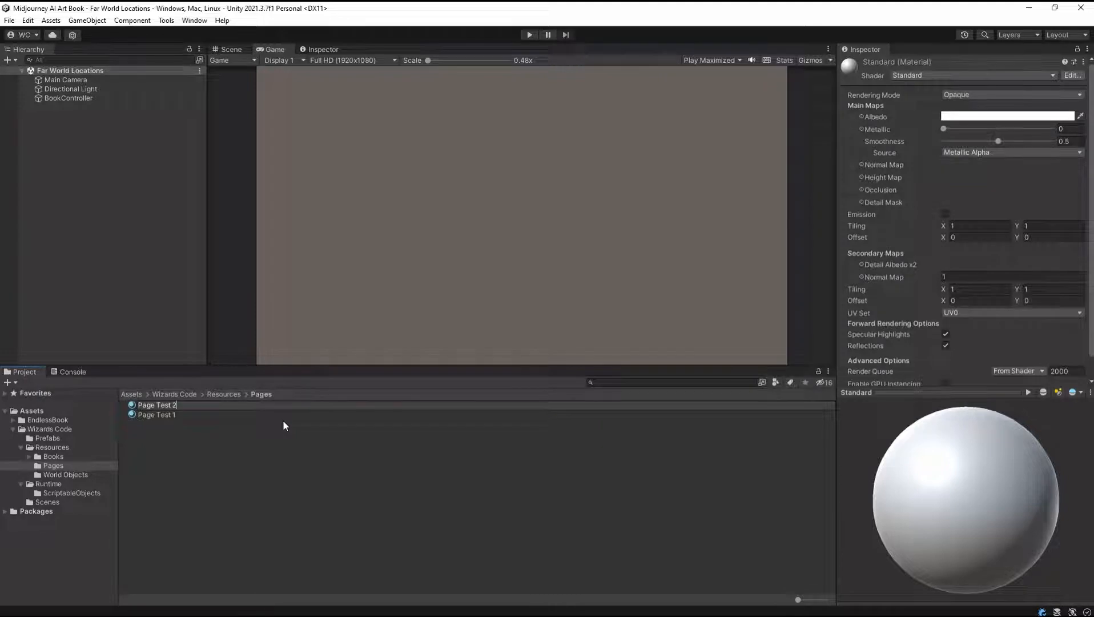
click(156, 414)
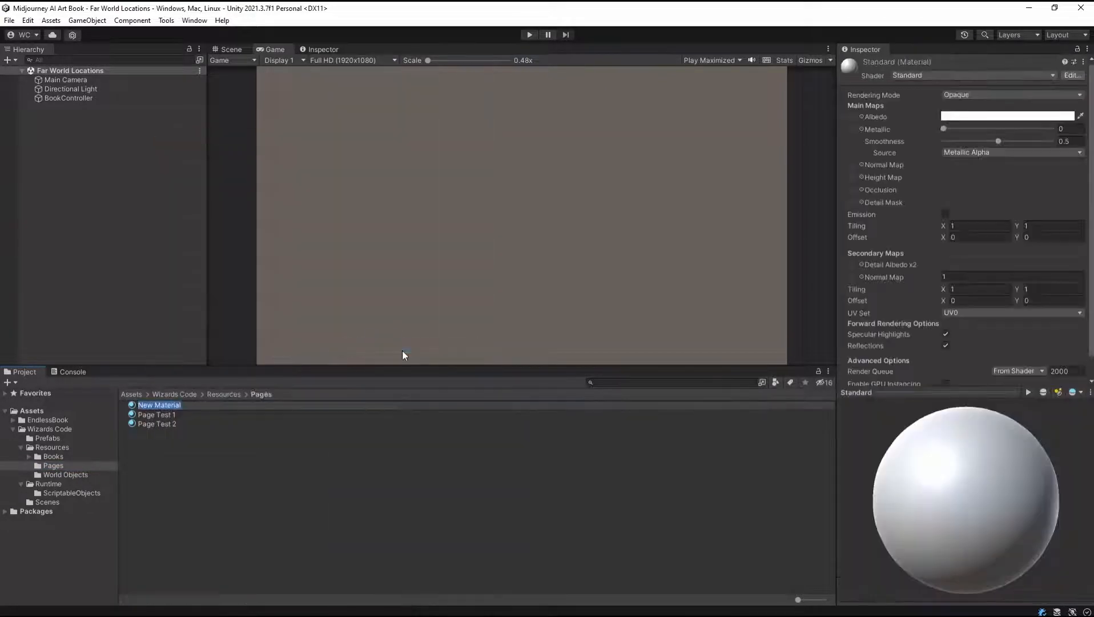
text(Page test 3)
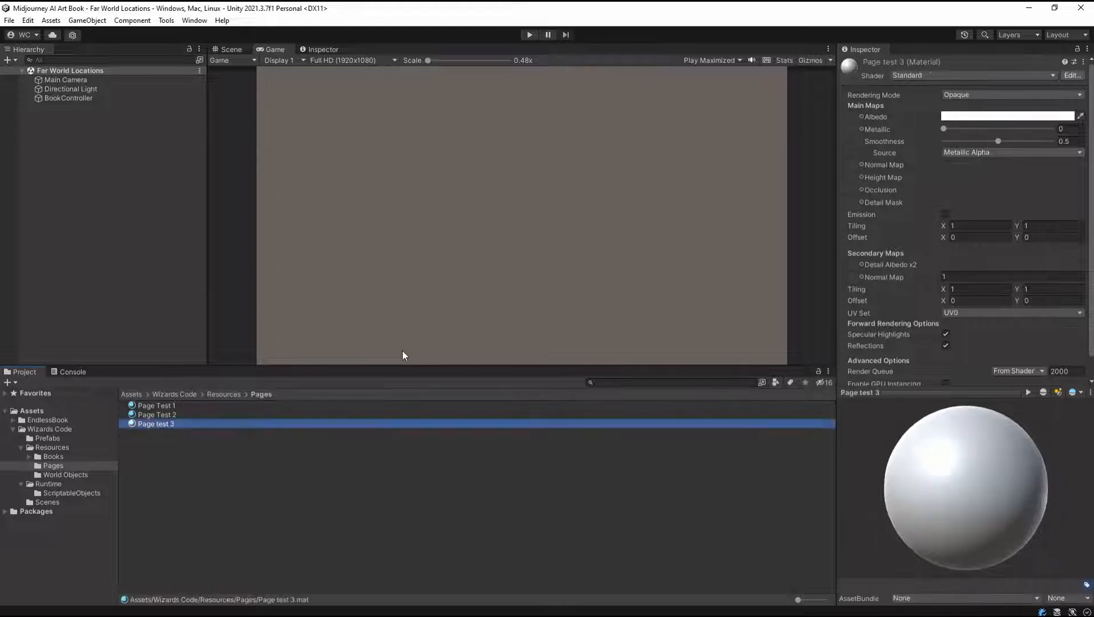
double_click(156, 424)
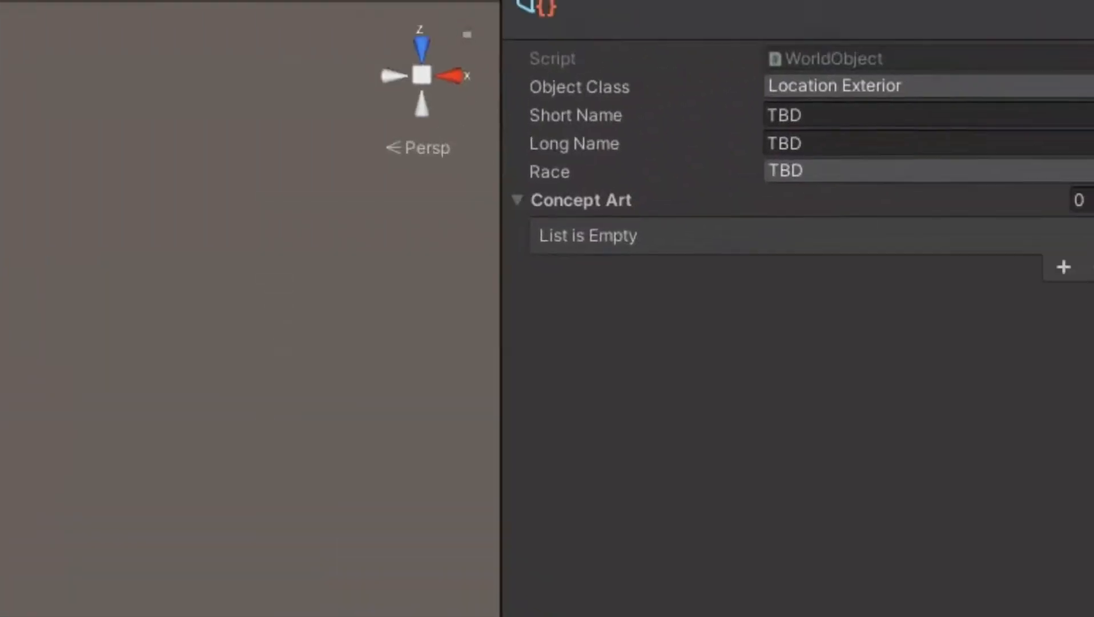
Step: Enter London 2021 Flying Taxis as the WorldObject's name, concept art left empty
text(London 2021 Flying Taxis)
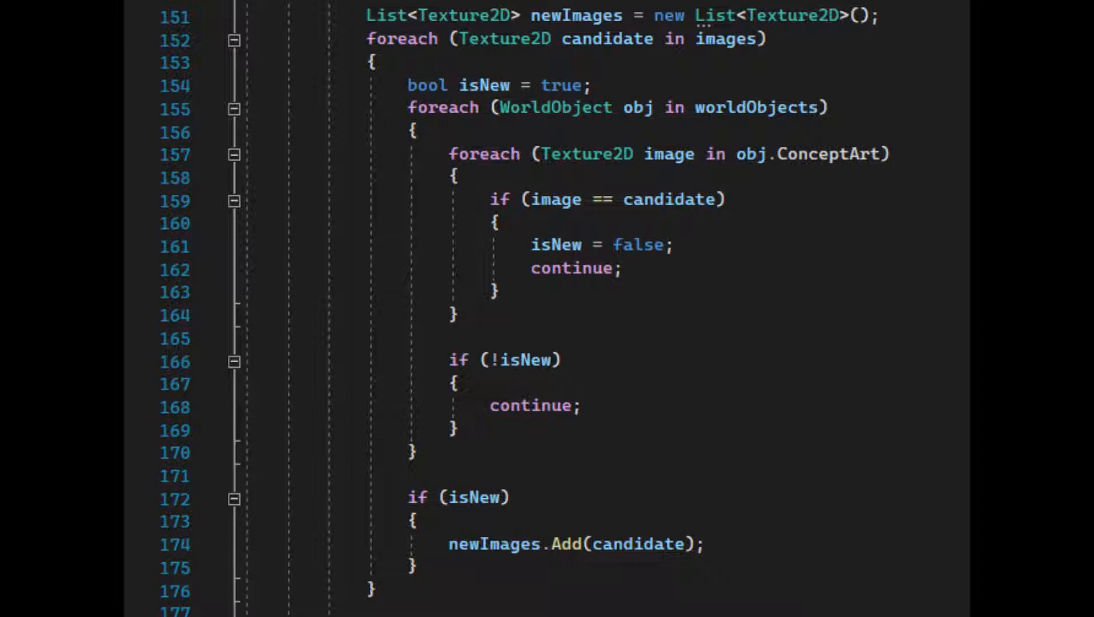
Step: Review the FindNewWorldObjects method's asset-creation loop, then reach Unity's Tools menu
scroll(down, 3)
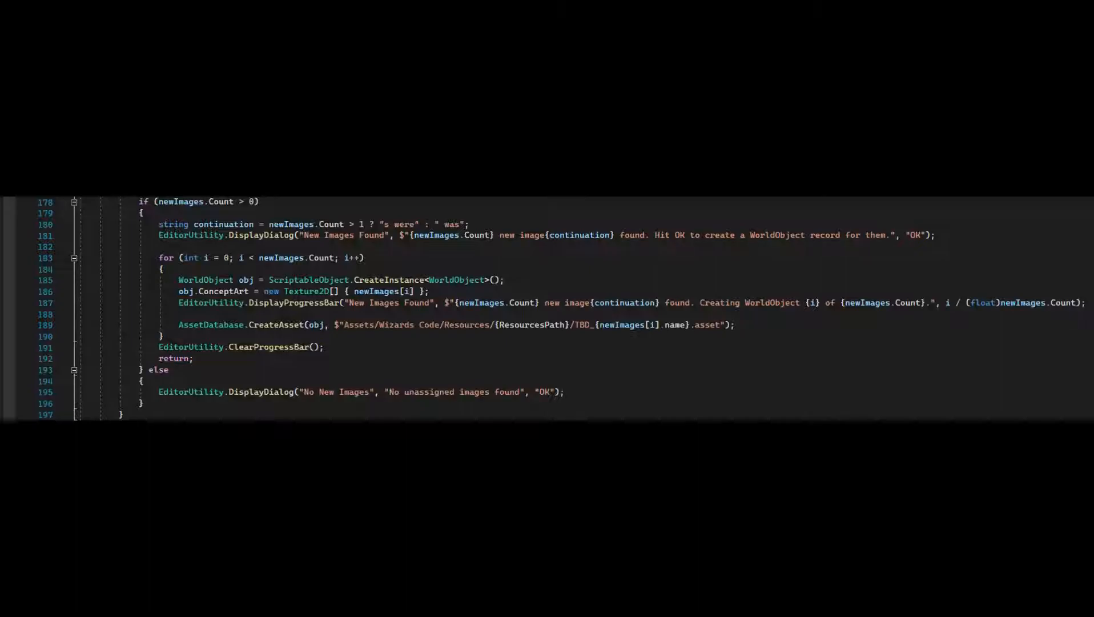
click(165, 20)
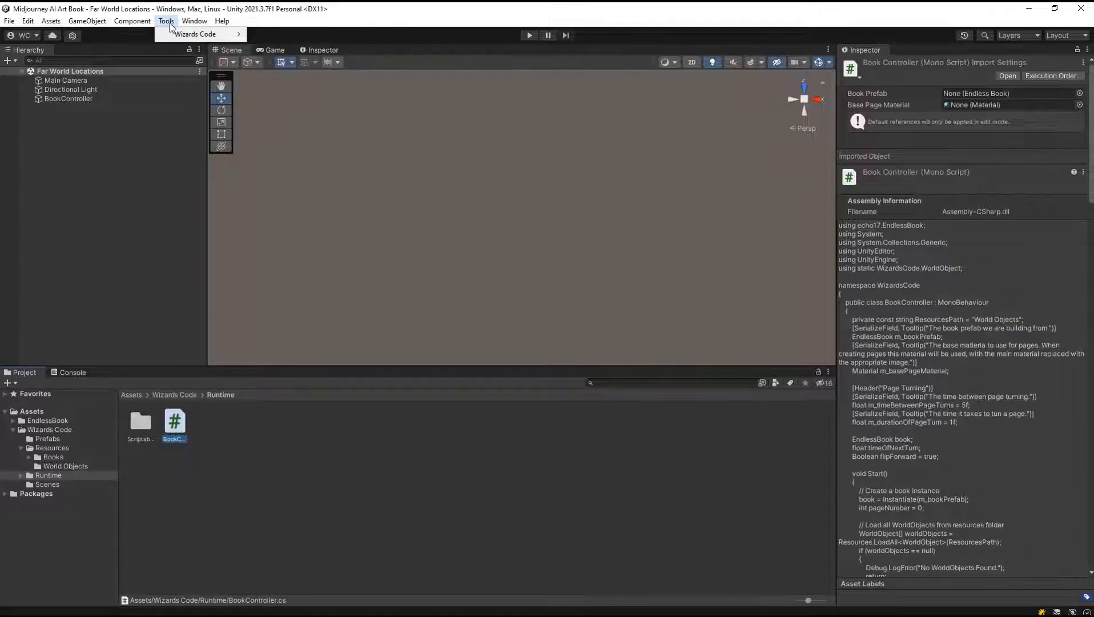
mouse_move(197, 33)
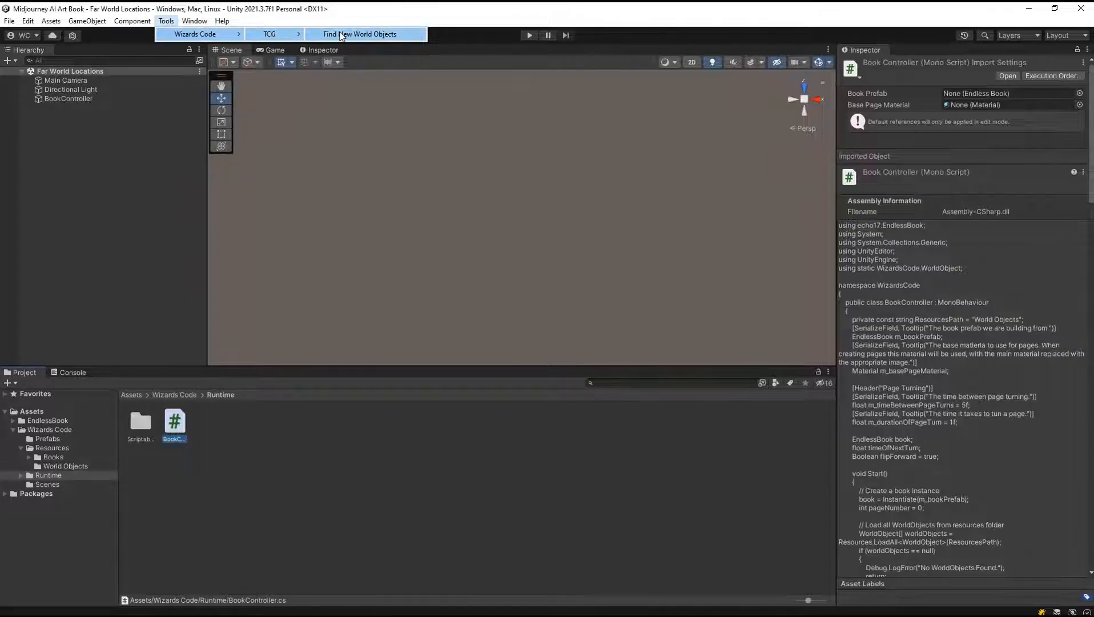
Step: Run Find New World Objects, confirm creating four records, and view the new TBD assets
click(360, 33)
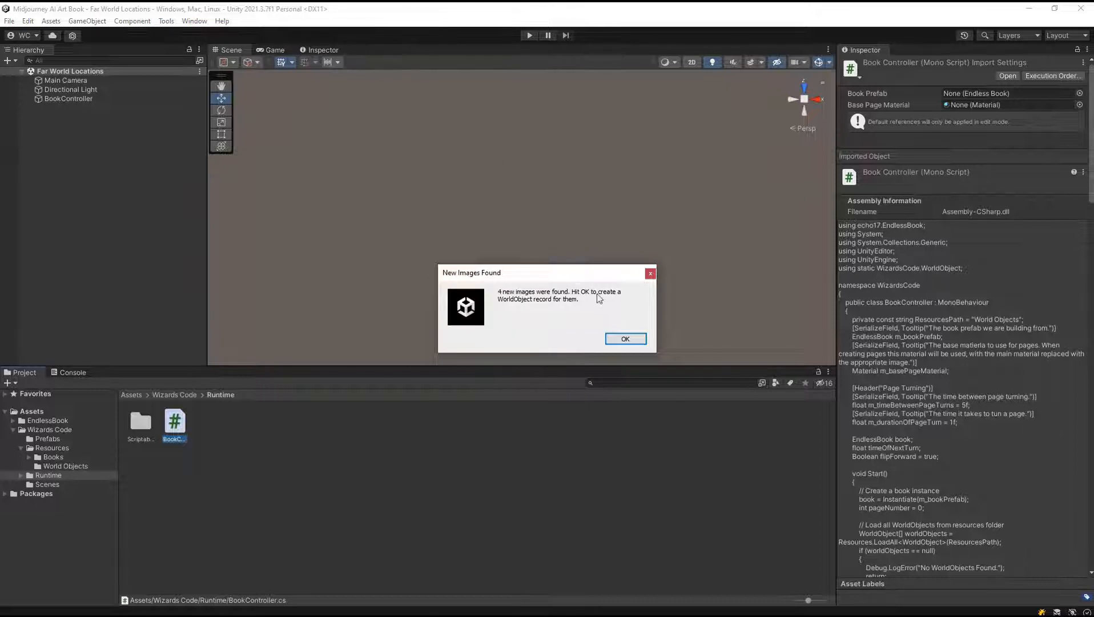
click(623, 338)
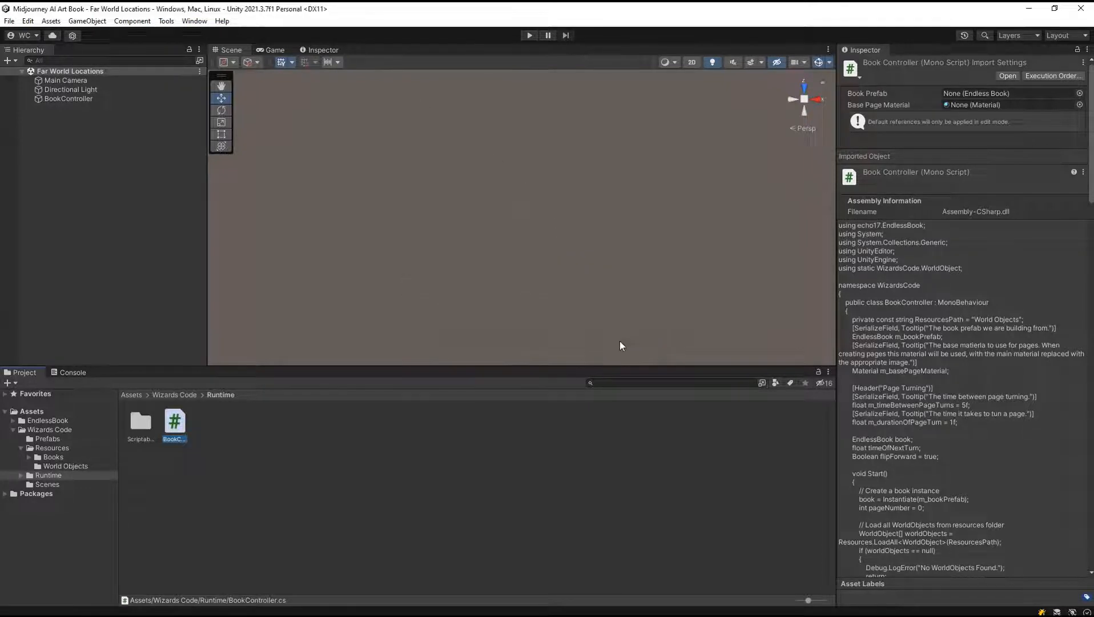
click(64, 465)
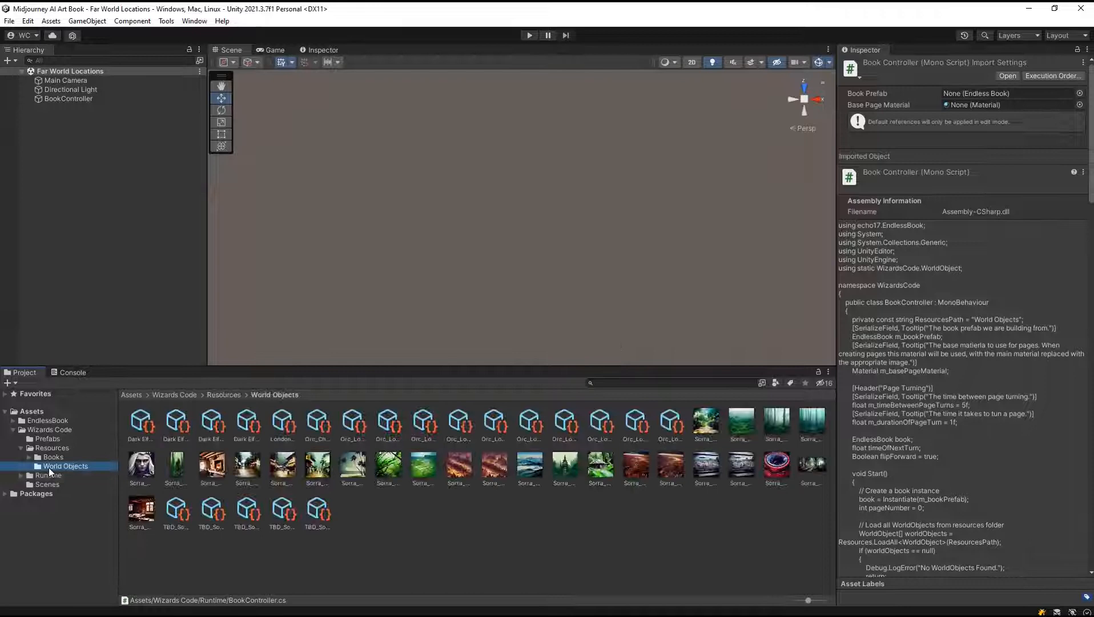